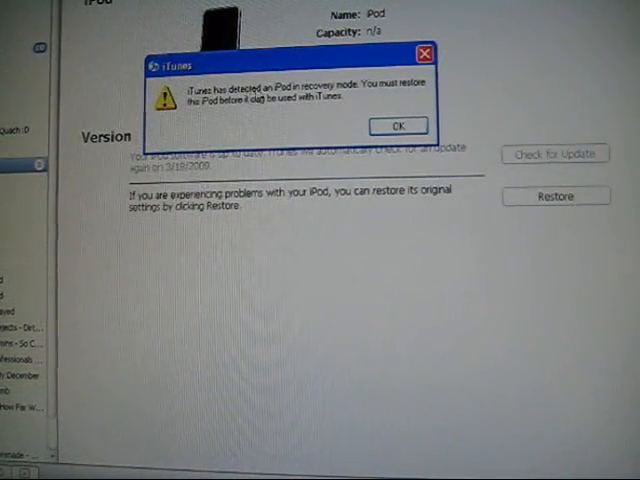
{"action": "mouse_move", "coordinate": [367, 97]}
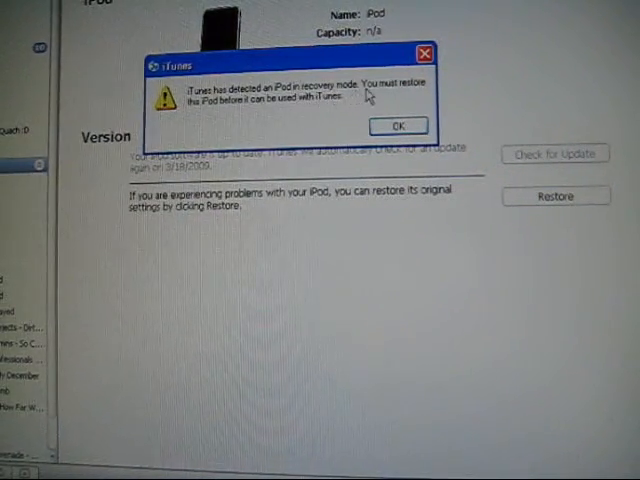
{"action": "mouse_move", "coordinate": [240, 120]}
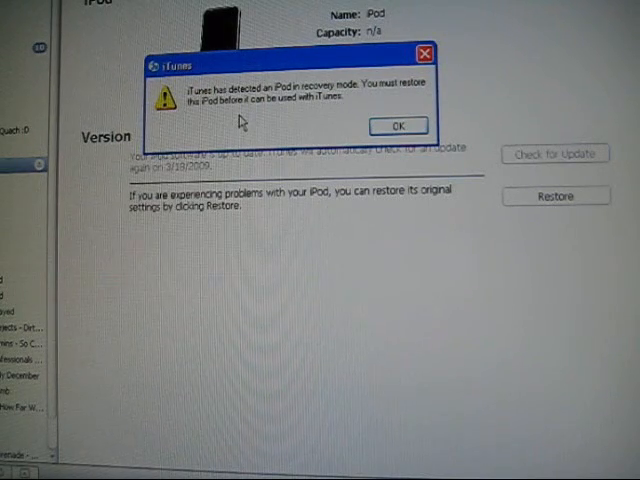
- Dismiss the iTunes alert reporting the iPod is in recovery mode
{"action": "left_click", "coordinate": [398, 125]}
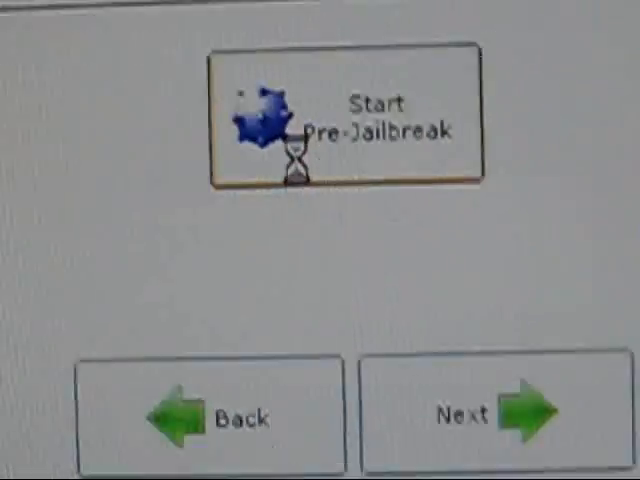
- Start QuickPwn's pre-jailbreak on the connected iPod and let it run
{"action": "left_click", "coordinate": [340, 117]}
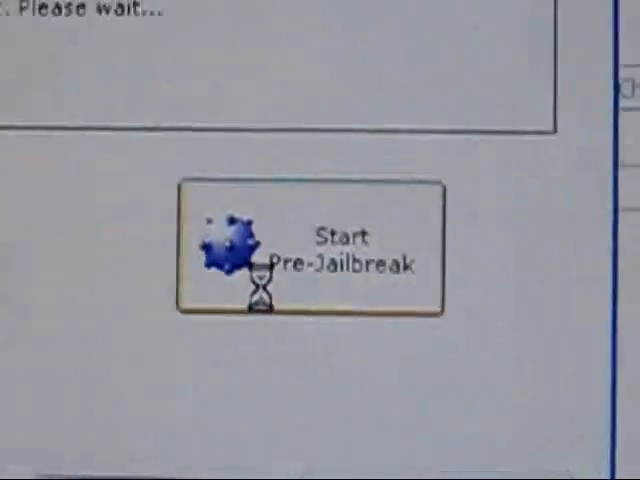